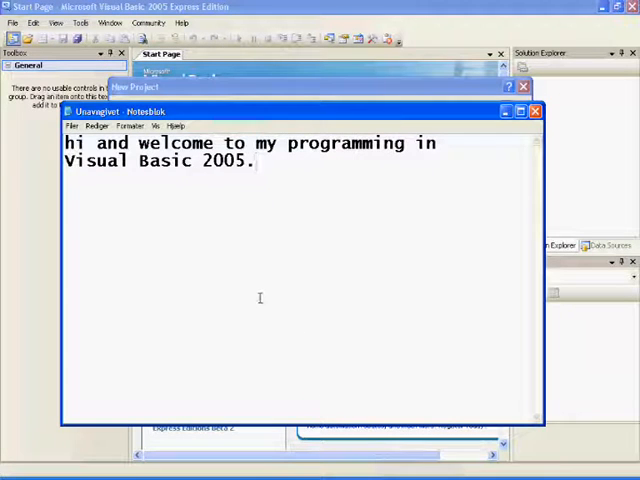
{"action": "mouse_move", "coordinate": [272, 268]}
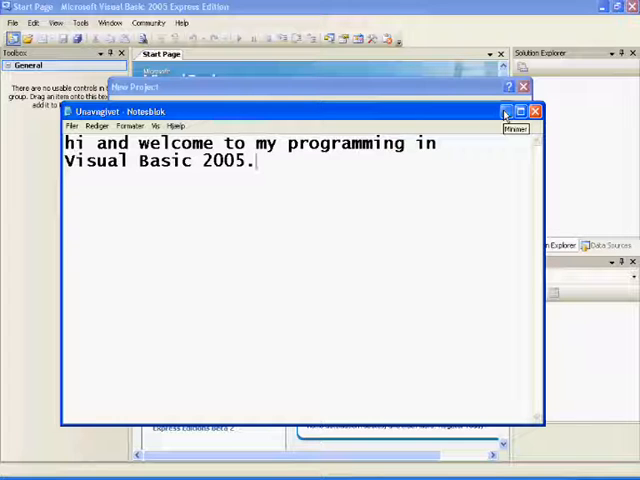
Step: Create a new Windows Application project named soft2 with its blank Form1 designer
{"action": "left_click", "coordinate": [532, 112]}
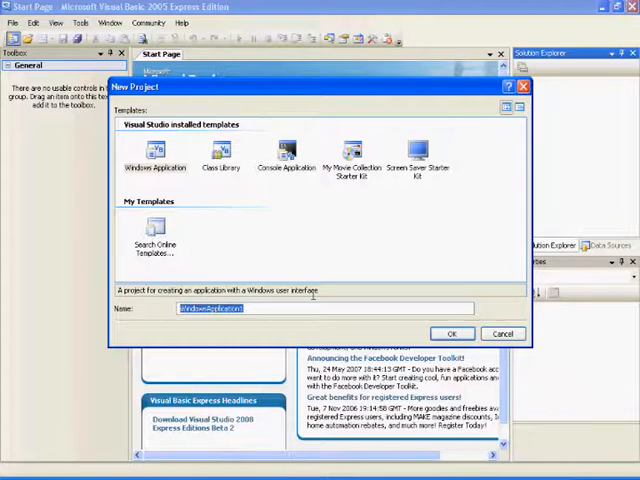
{"action": "type", "text": "soft2"}
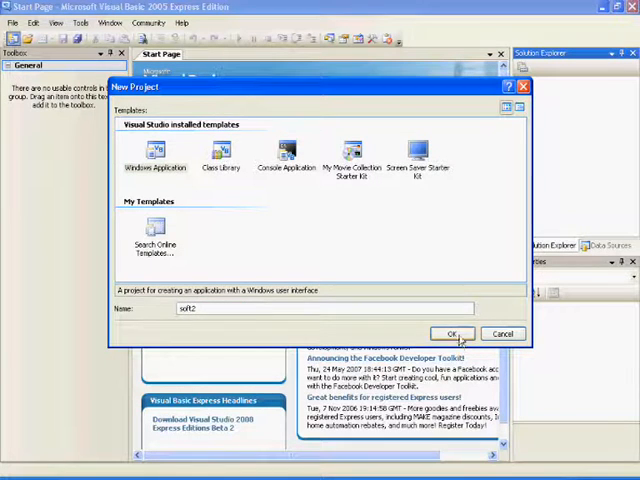
{"action": "left_click", "coordinate": [452, 332]}
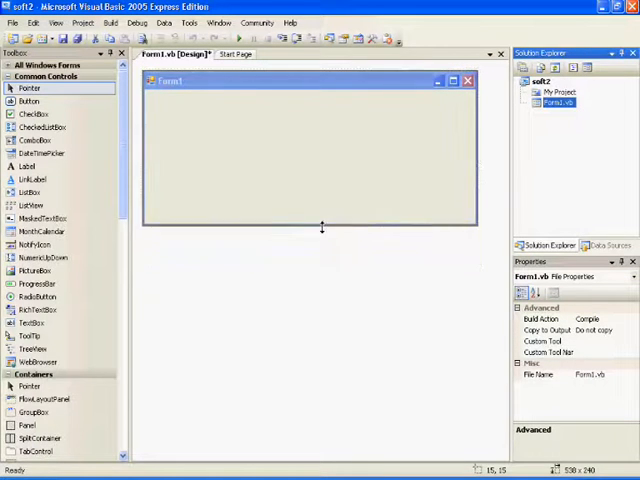
Step: Resize Form1 by its sizing handle to make it taller and narrower
{"action": "left_click_drag", "start_coordinate": [478, 144], "coordinate": [290, 144]}
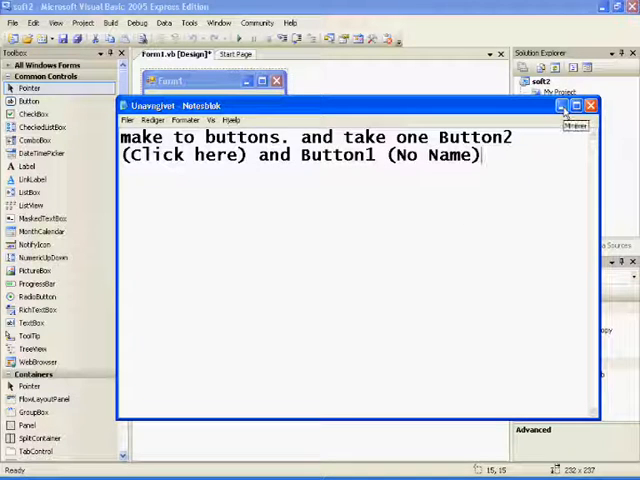
Step: Dismiss the Notepad instruction note about making two buttons
{"action": "left_click", "coordinate": [590, 104]}
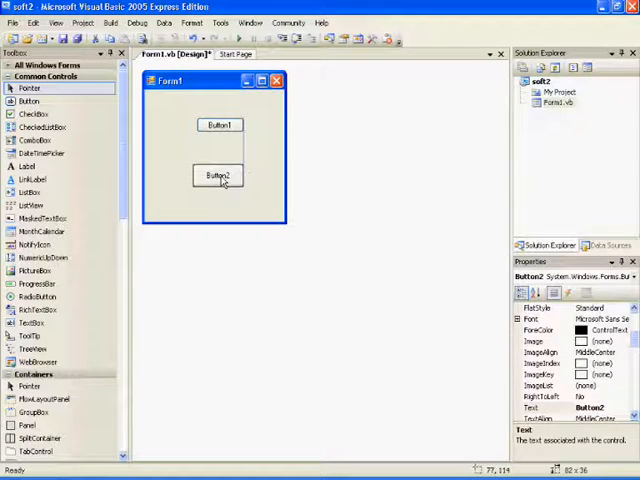
Step: Set Button2's Text to 'Click Here' and leave Button1 with a blank caption
{"action": "left_click", "coordinate": [218, 124]}
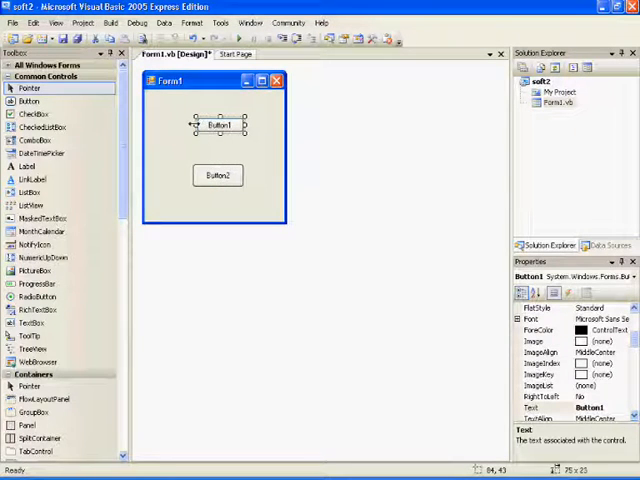
{"action": "left_click", "coordinate": [216, 176]}
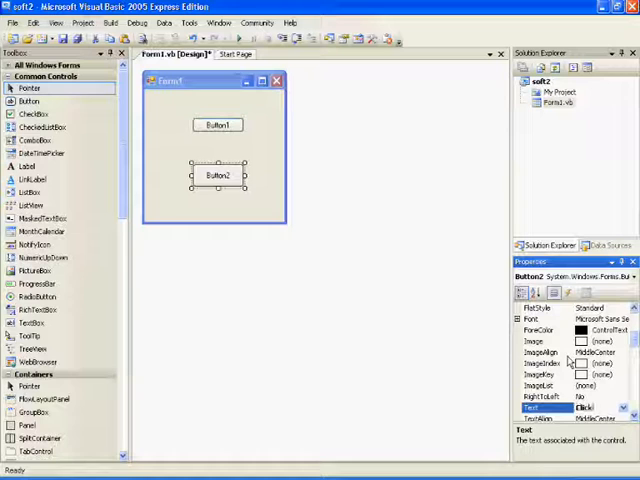
{"action": "type", "text": "Click Here"}
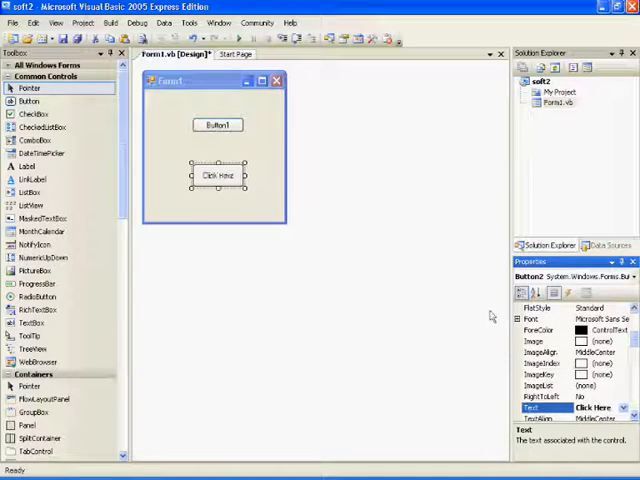
{"action": "left_click", "coordinate": [216, 124]}
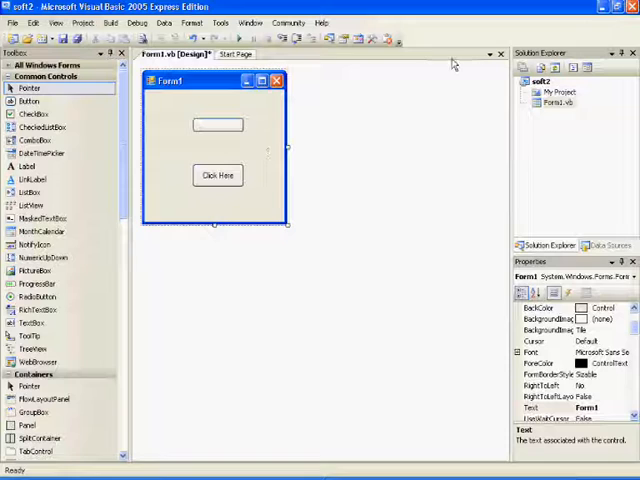
Step: Bring up the button's empty Click event handler and dismiss the coding note
{"action": "double_click", "coordinate": [216, 176]}
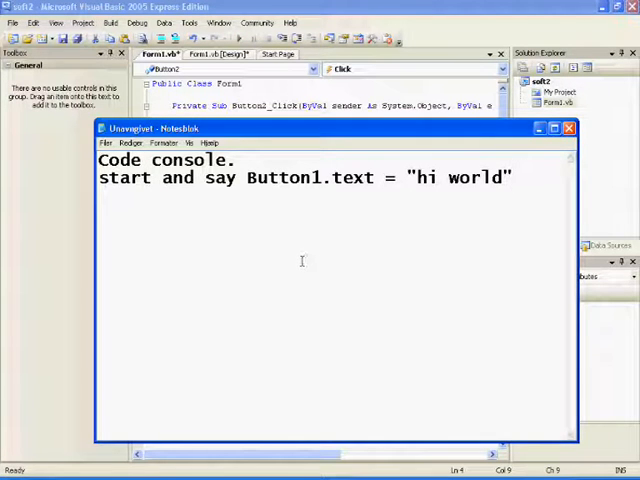
{"action": "mouse_move", "coordinate": [452, 222]}
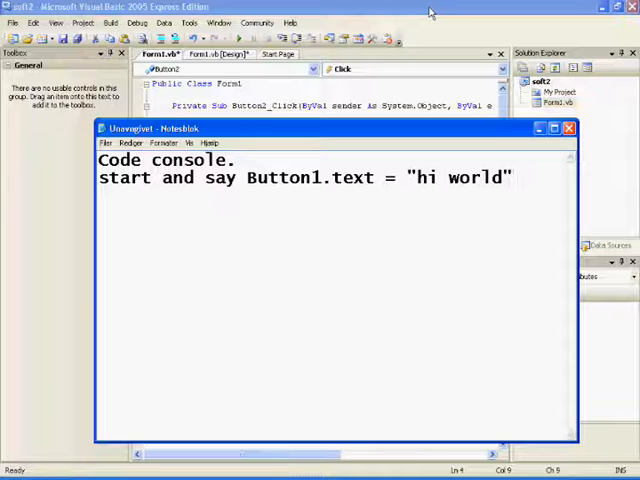
{"action": "left_click", "coordinate": [568, 128]}
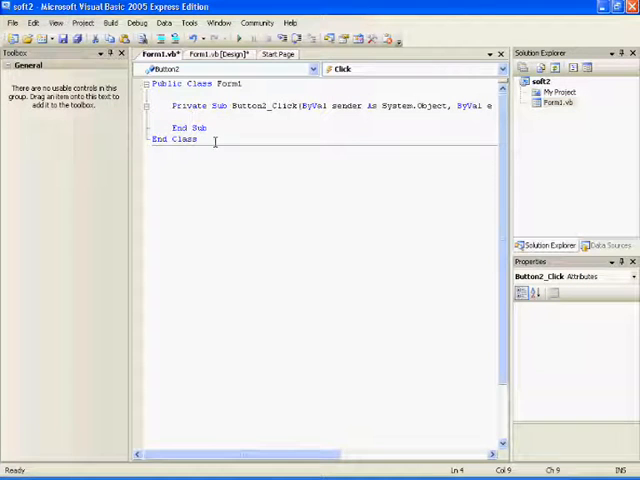
Step: Enter the button1 reference into the Click handler for the text assignment
{"action": "type", "text": "button"}
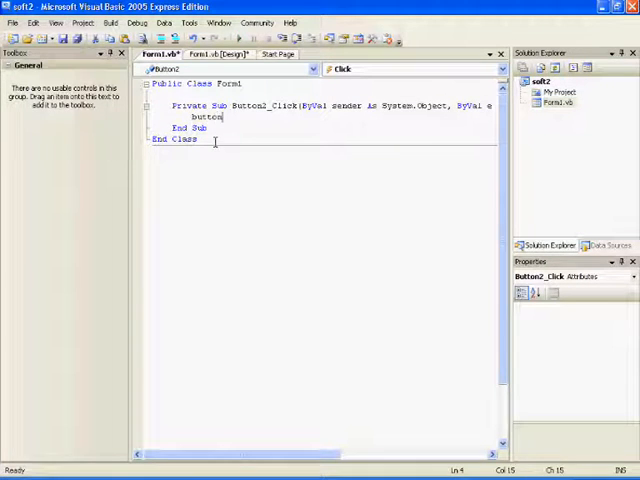
{"action": "type", "text": "1"}
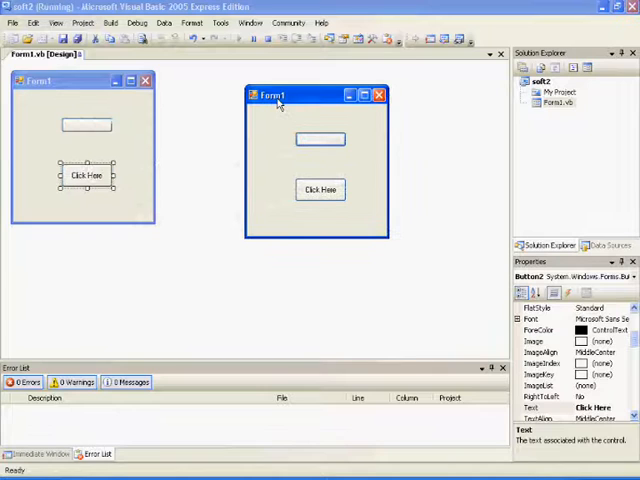
Step: Close the running soft2 Form1 window to return to the designer
{"action": "left_click", "coordinate": [320, 190]}
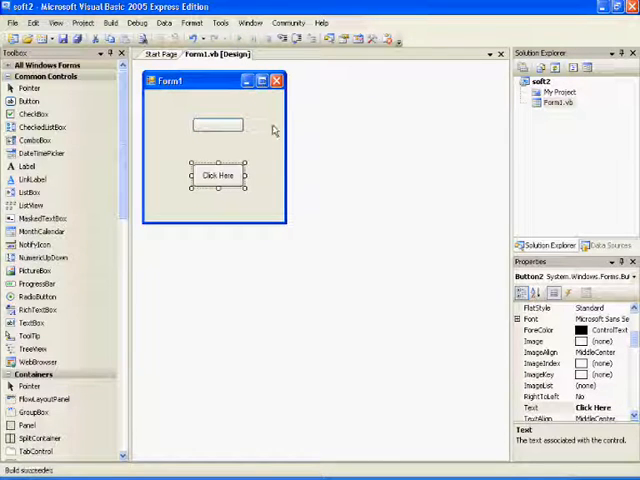
{"action": "mouse_move", "coordinate": [282, 148]}
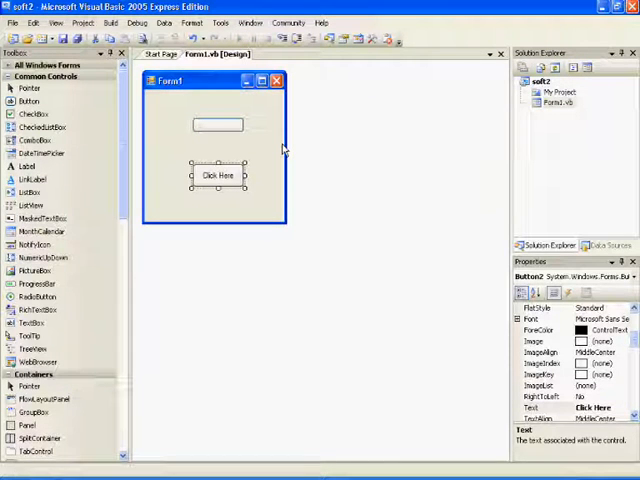